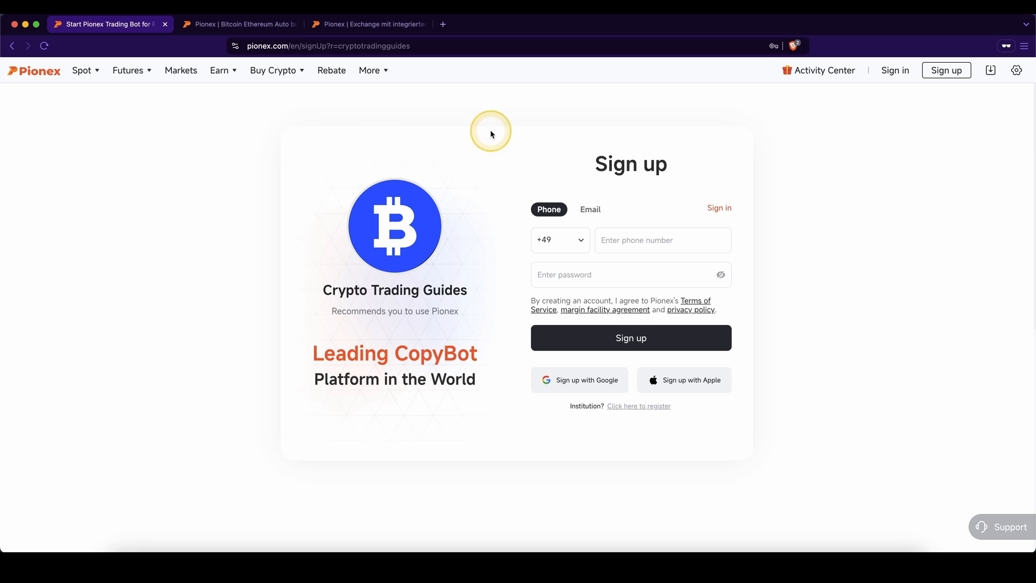
# Switch to the Rewards Hub tab offering up to 10,000 USDT in Growth Funds
pyautogui.moveTo(516, 118); pyautogui.dragTo(308, 139)
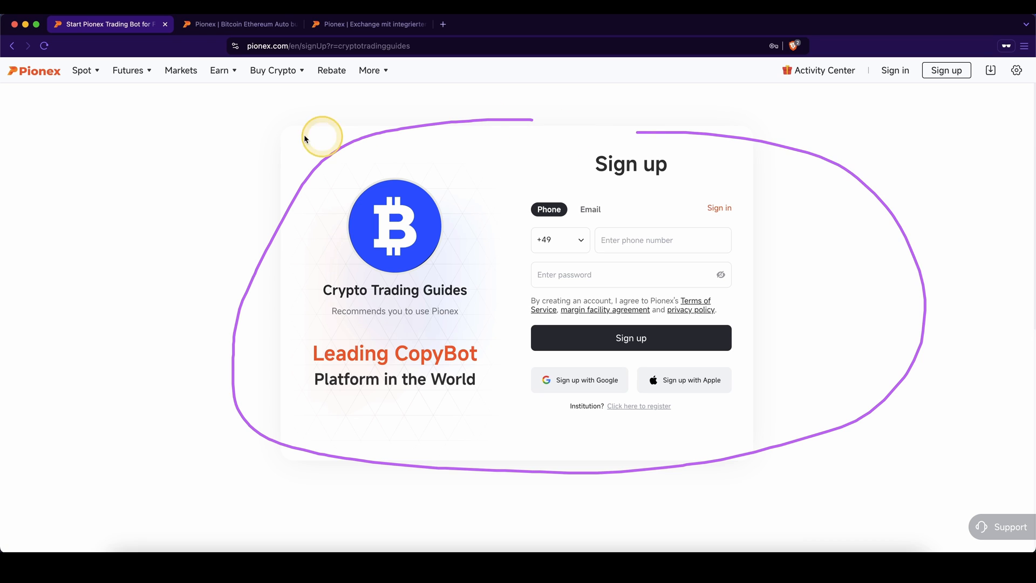
pyautogui.click(237, 25)
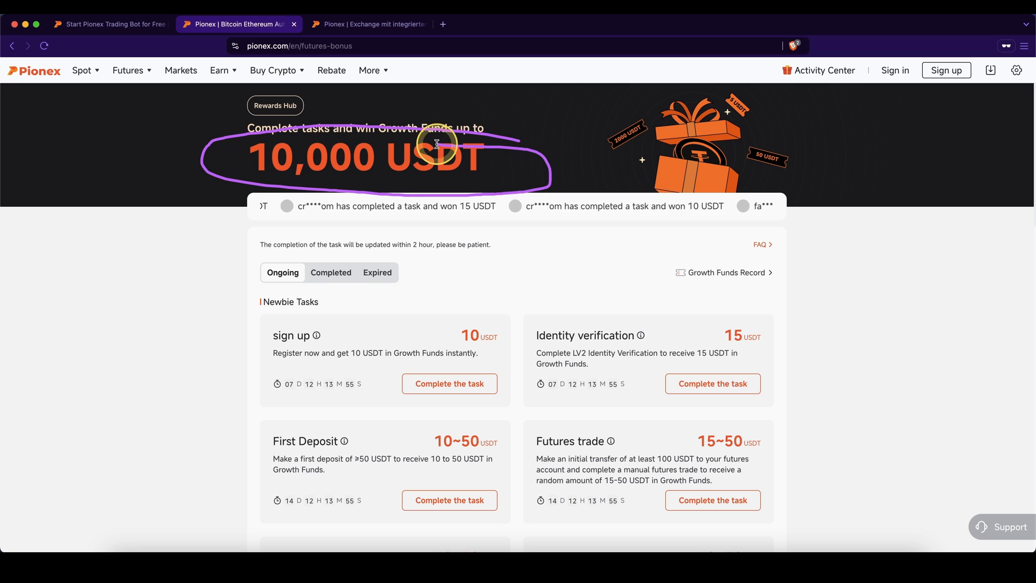
# Scroll through the newbie and limited-time reward tasks in the Rewards Hub
pyautogui.scroll(-3)
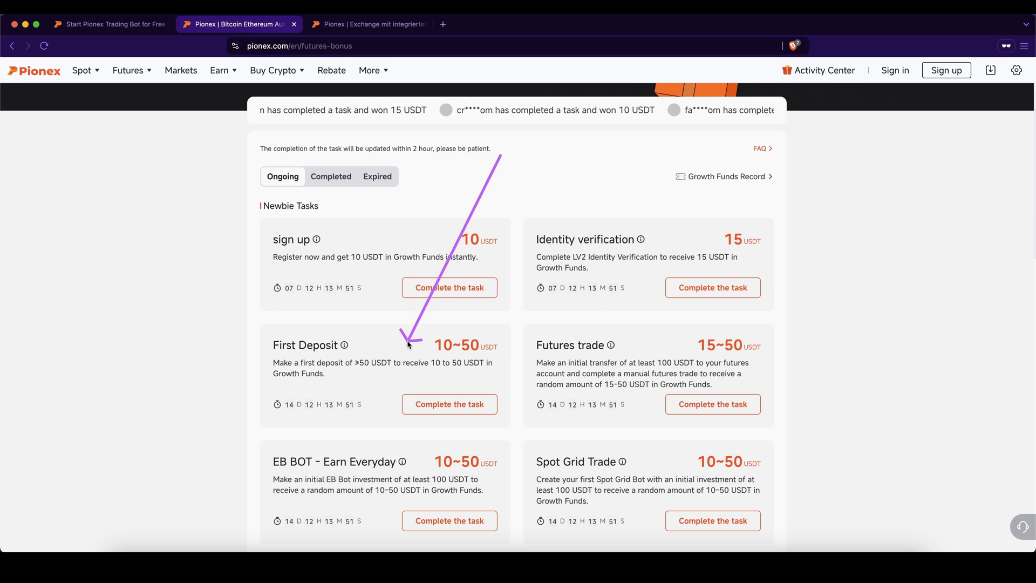
pyautogui.scroll(-3)
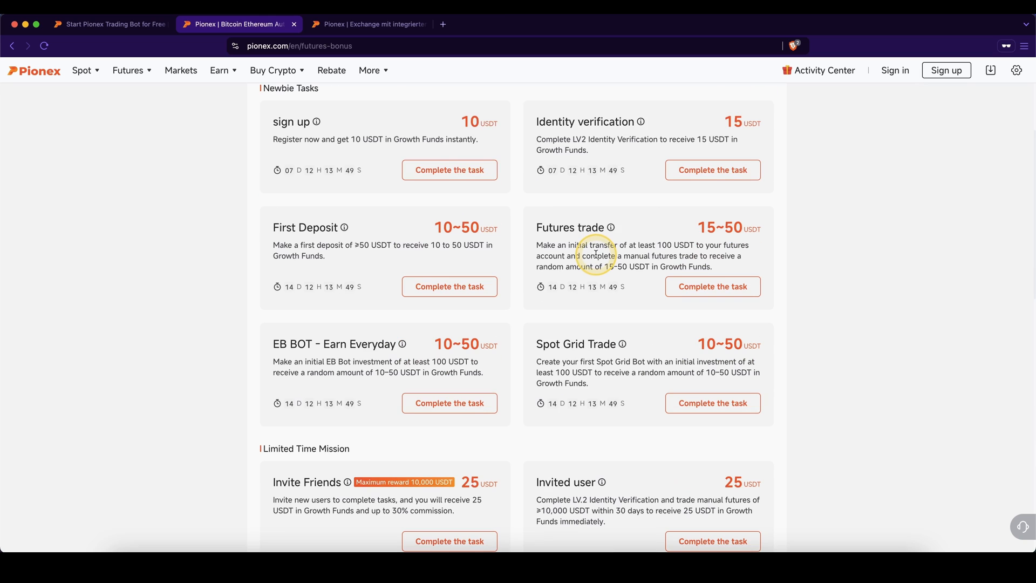
pyautogui.scroll(-3)
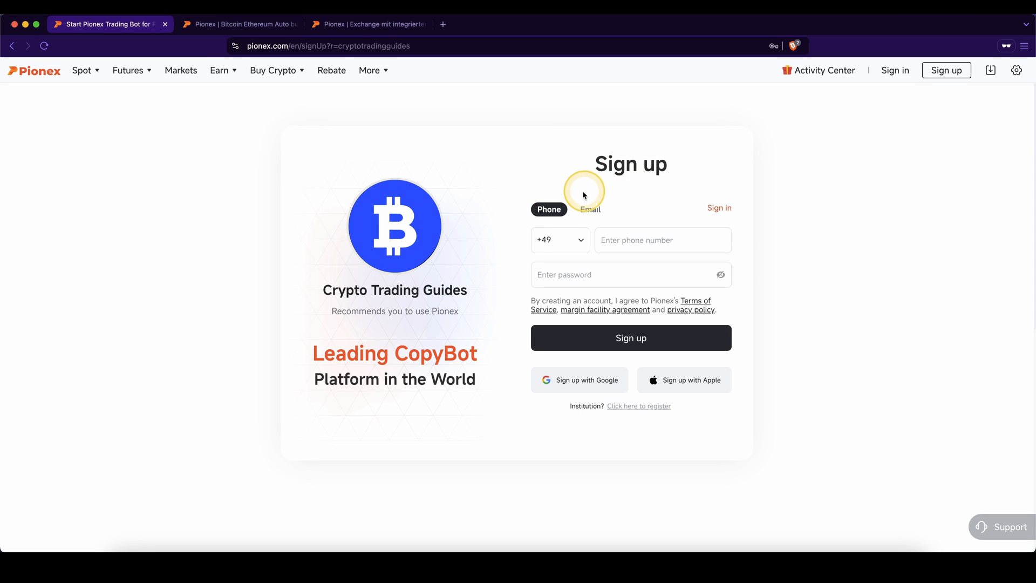
# Switch to the signed-in Pionex window showing the home page
pyautogui.click(589, 209)
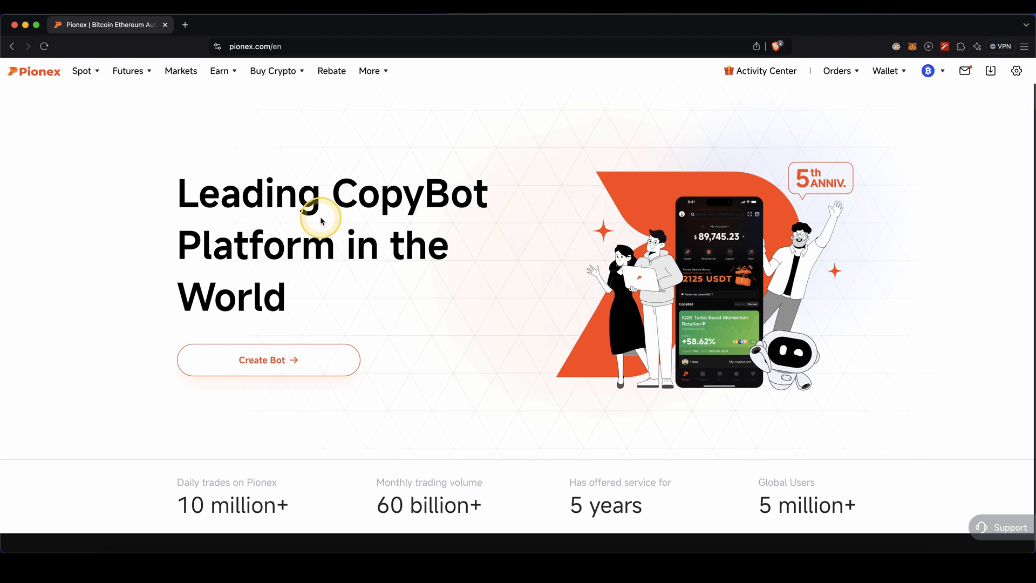
# Go to the Futures Bot page for BTC/USDT Perp from the Futures menu
pyautogui.click(127, 71)
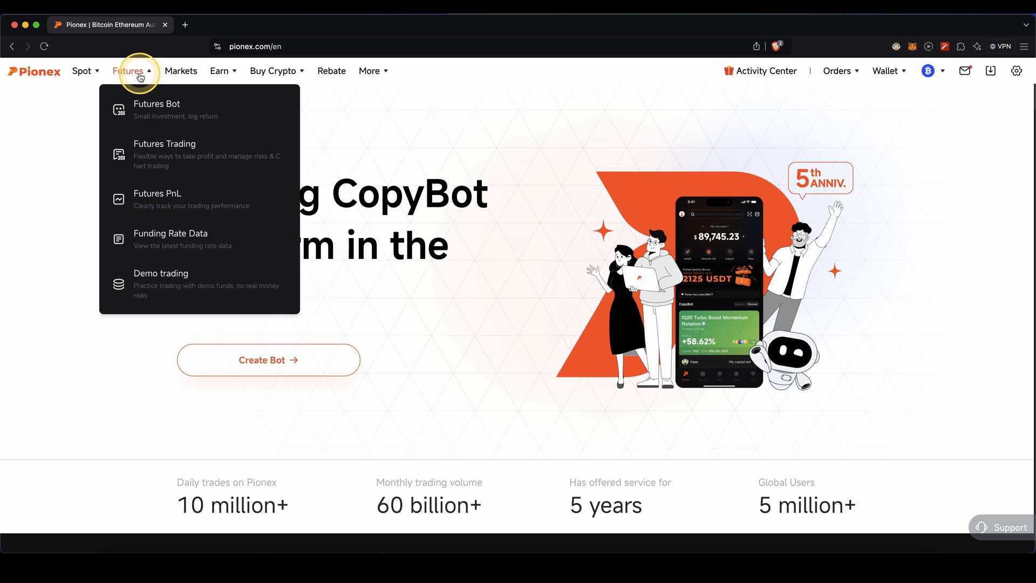
pyautogui.moveTo(205, 109)
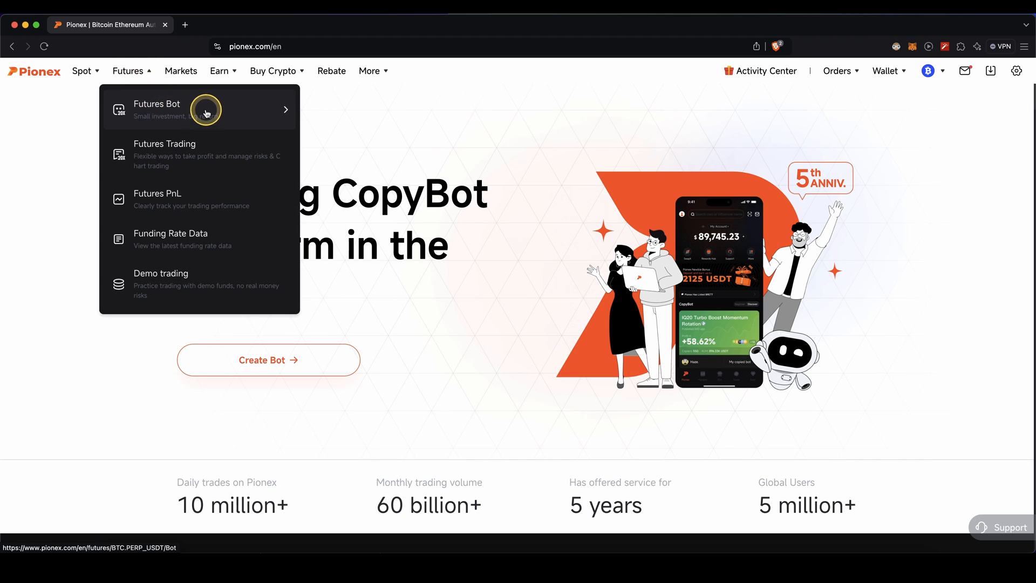
pyautogui.click(156, 110)
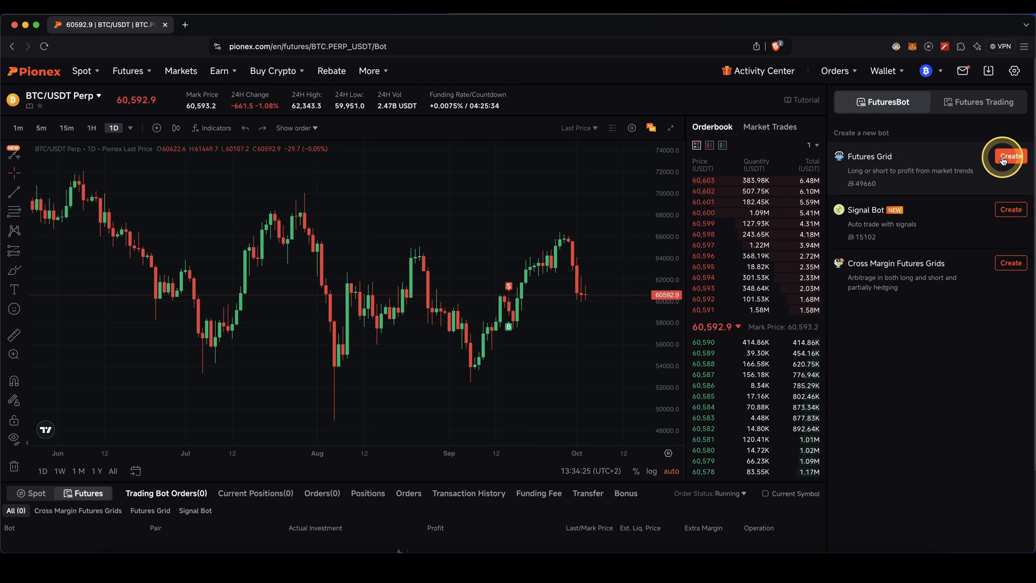
# Start creating a Futures Grid bot, bringing up the Customize form in Long mode
pyautogui.click(1010, 156)
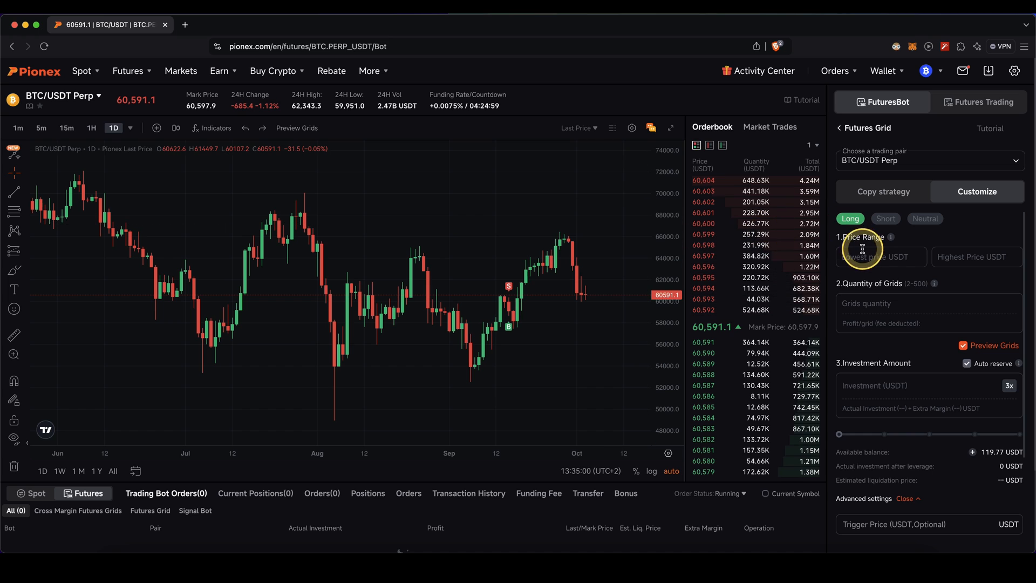
# Enter a 55000–65000 price range and 50 grids for the grid bot
pyautogui.write('5')
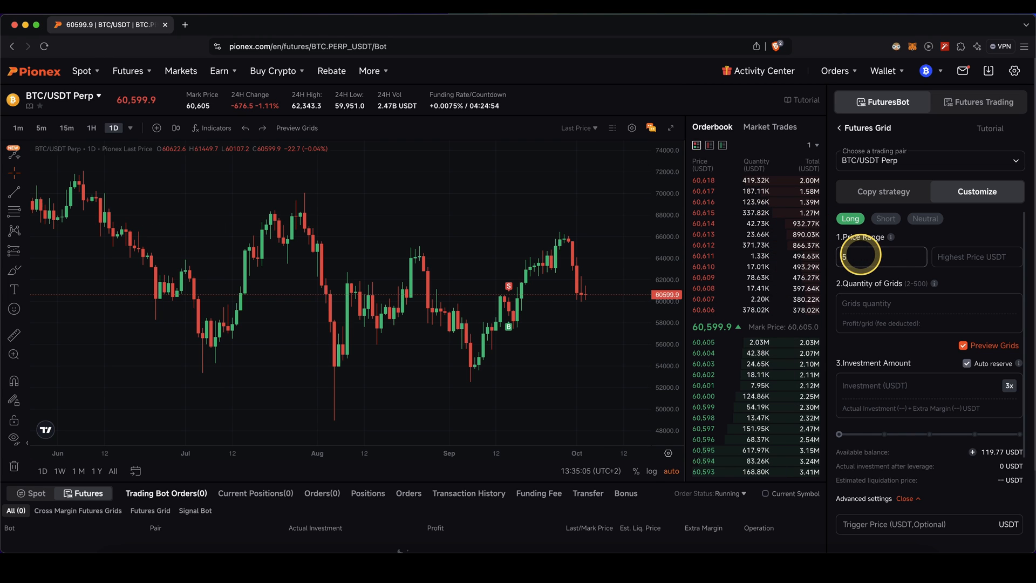
pyautogui.write('55000')
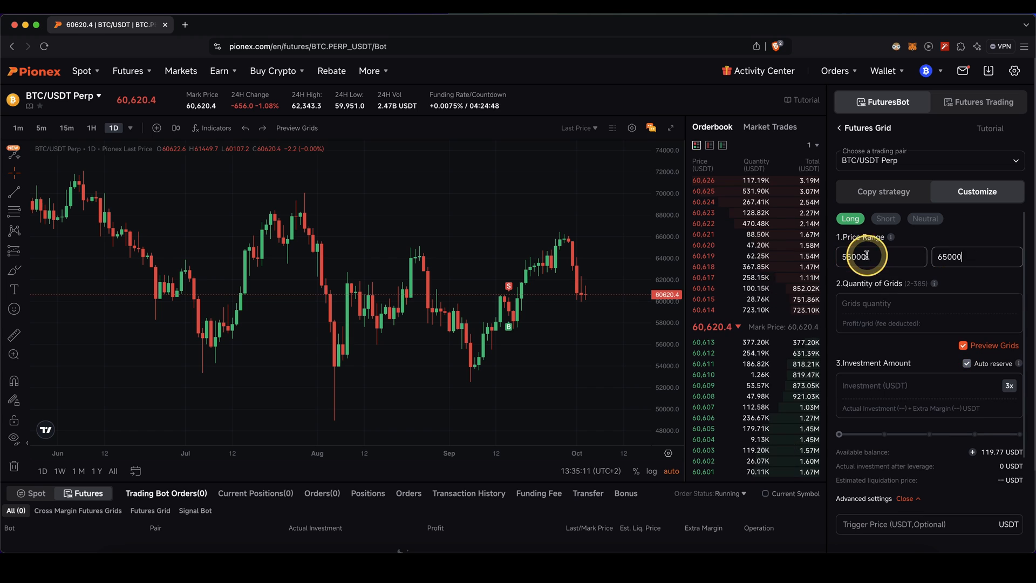
pyautogui.moveTo(582, 217)
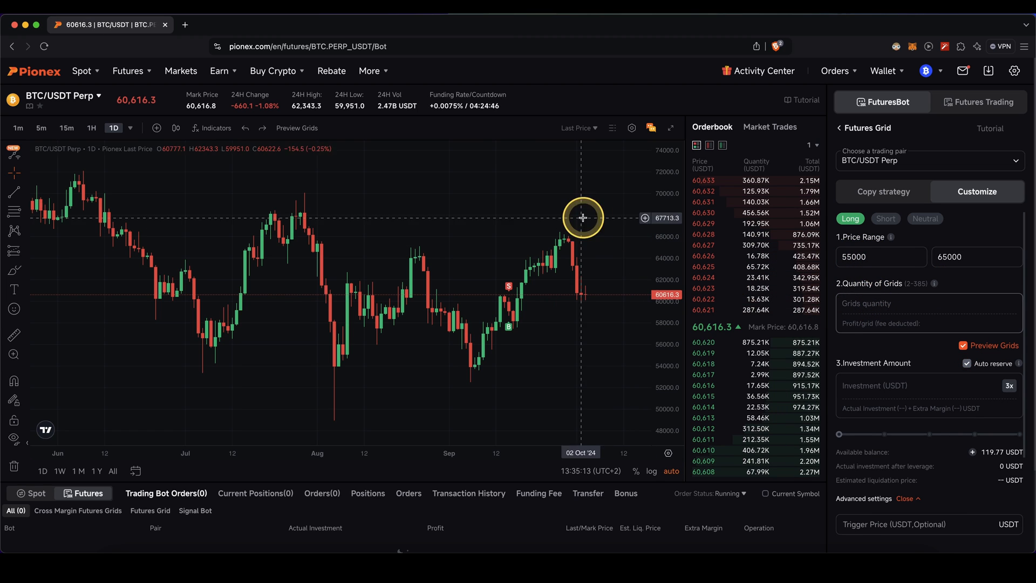
pyautogui.write('50')
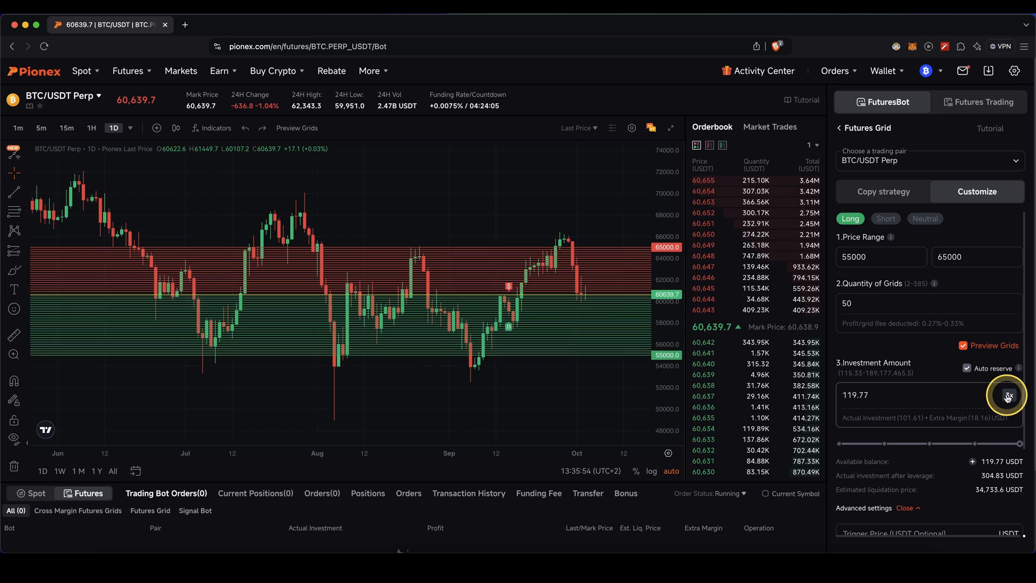
pyautogui.click(1007, 396)
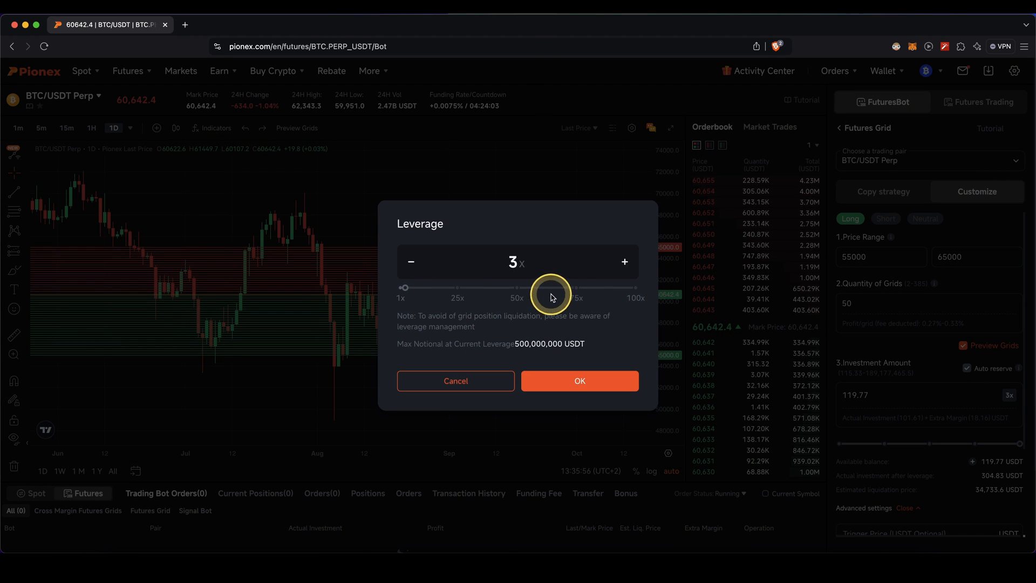
pyautogui.moveTo(522, 261)
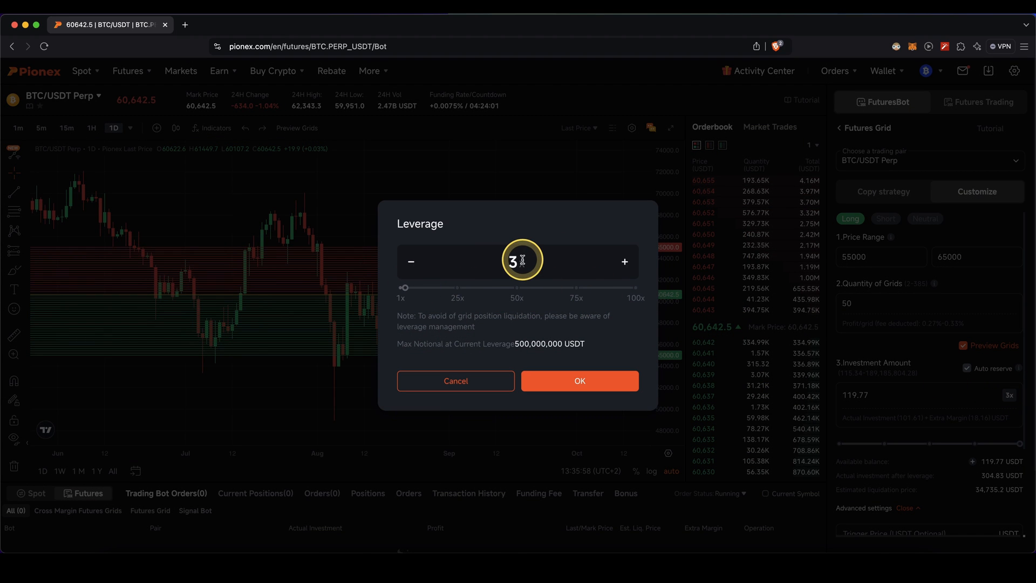
pyautogui.click(579, 381)
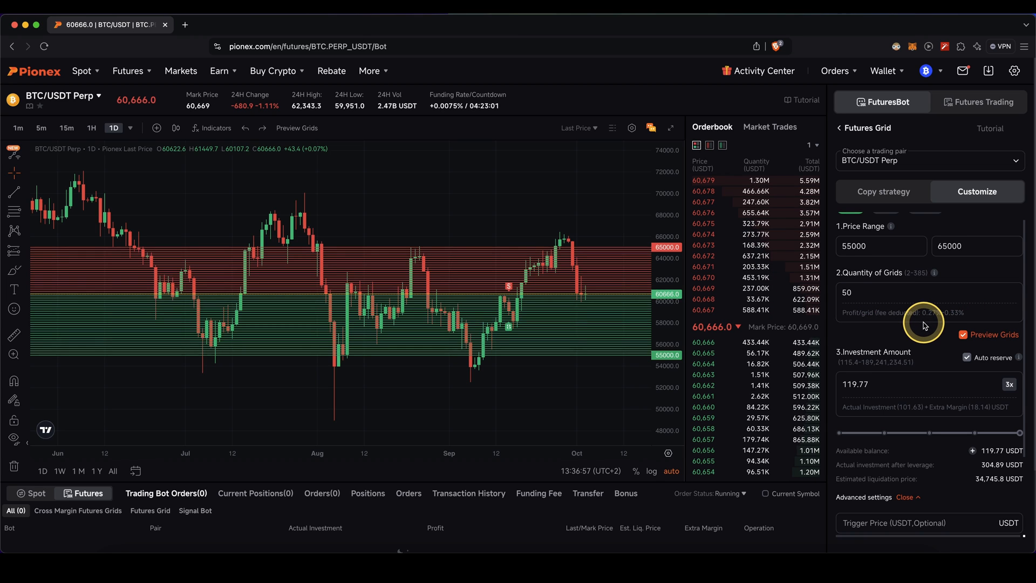
# Show the Copy strategy list of AI grid bots for BTC/USDT Perp
pyautogui.click(882, 191)
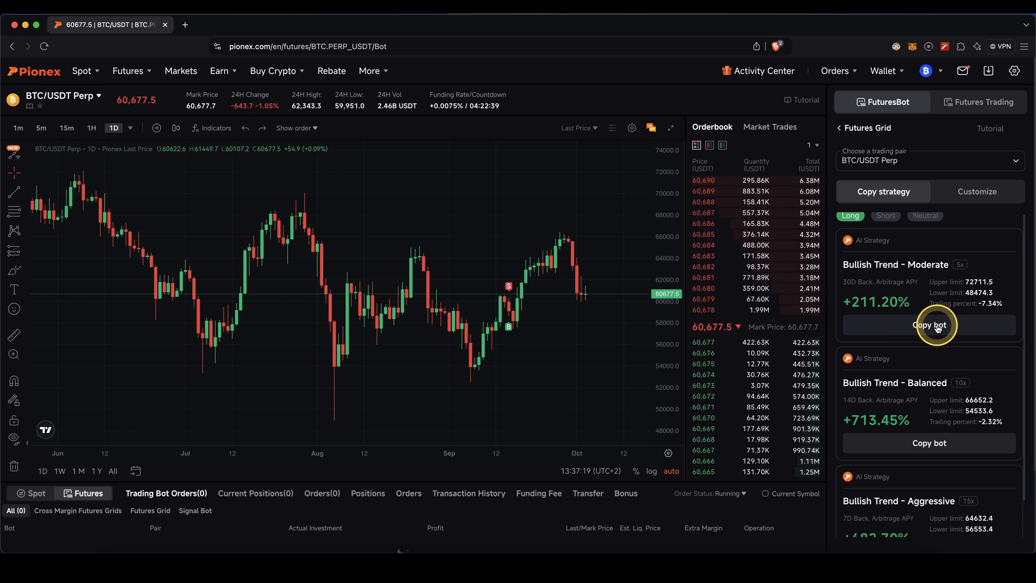
# Copy the Bullish Trend - Moderate strategy, then return to the Growth Funds rewards tab
pyautogui.click(930, 325)
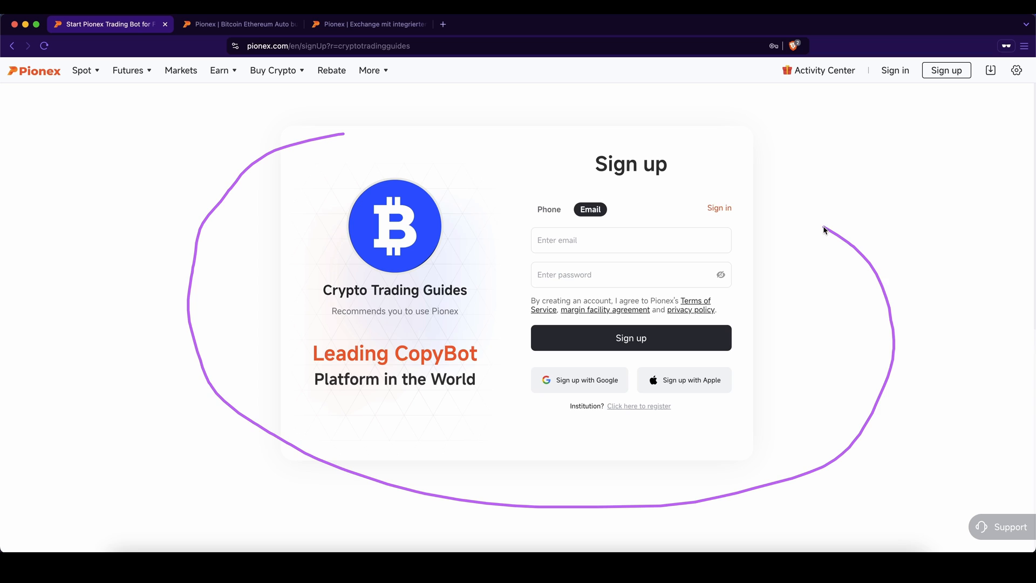
pyautogui.click(238, 24)
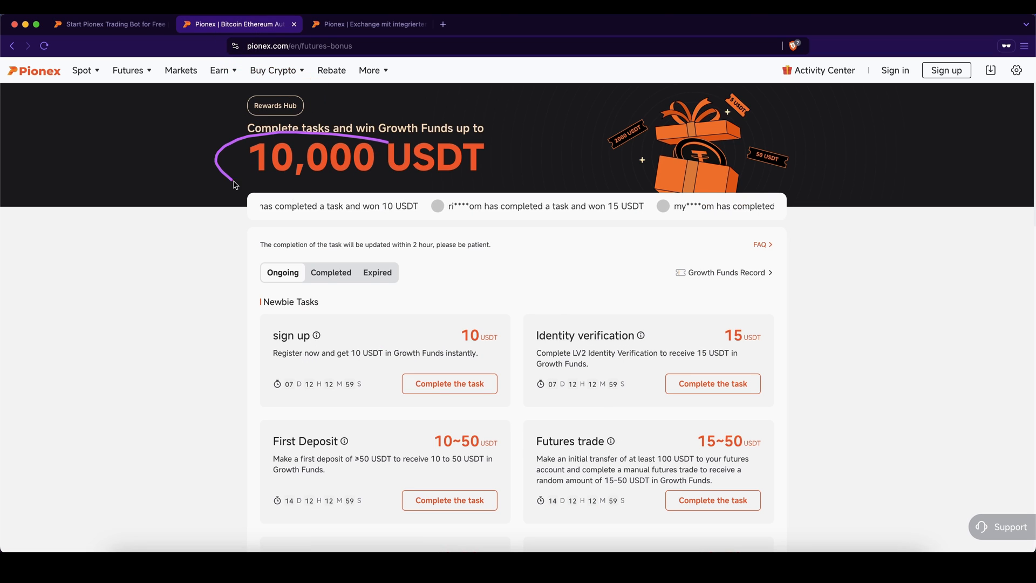